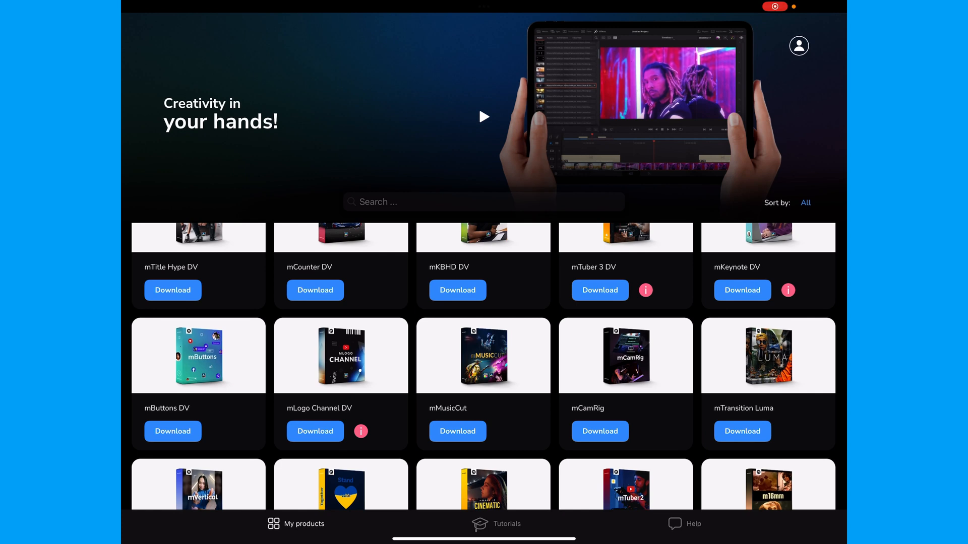
- Dismiss the mInstaller notice about iPad preset limitations
scroll(down, 3)
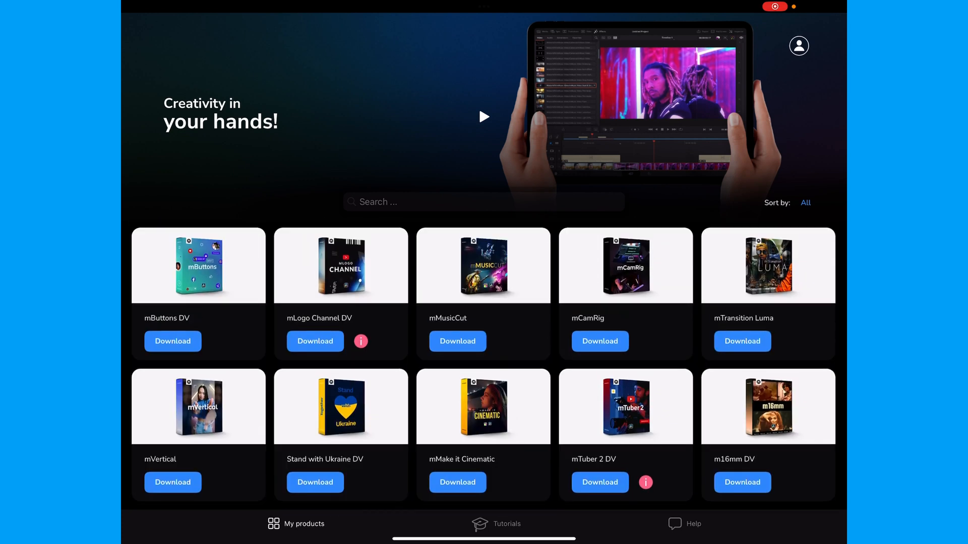
scroll(up, 3)
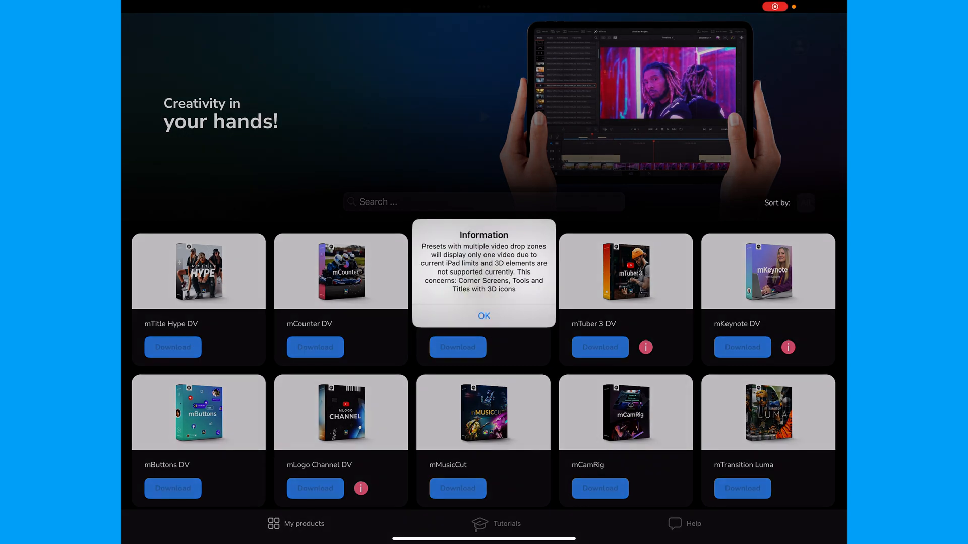
click(484, 316)
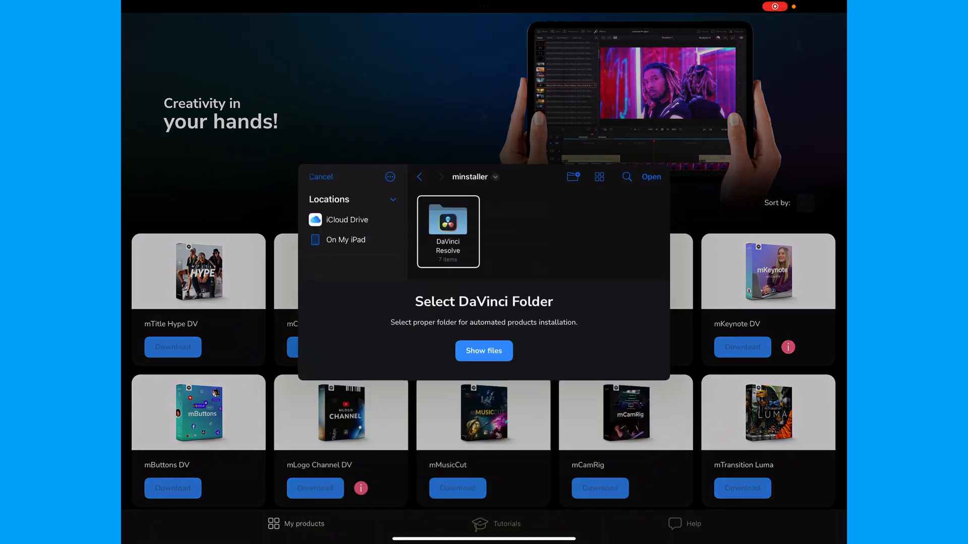
- Pick the DaVinci Resolve folder as the install destination, browsing On My iPad
double_click(448, 225)
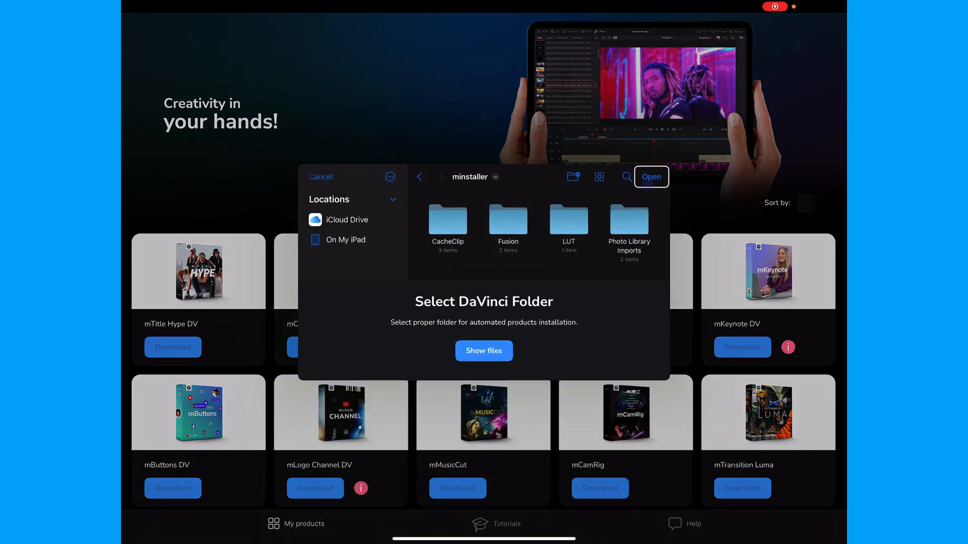
click(345, 240)
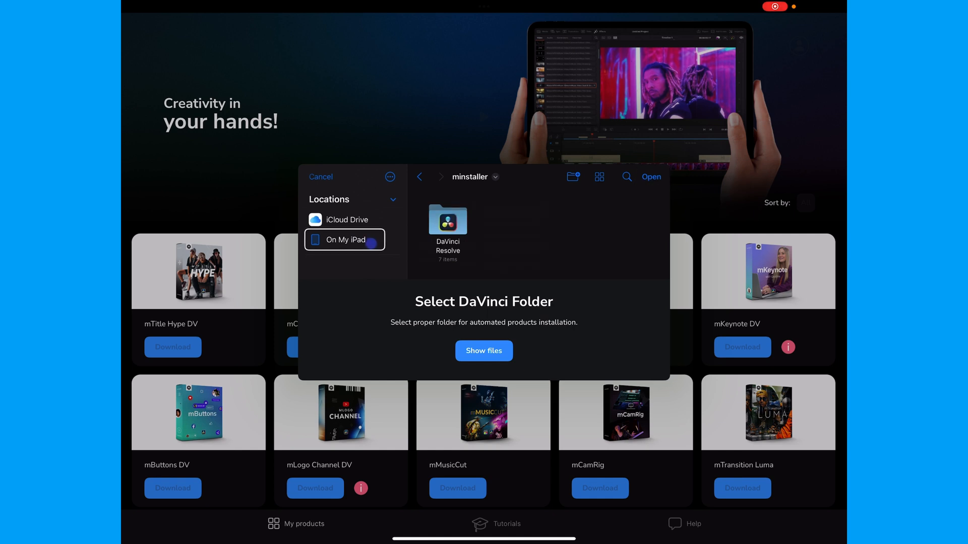
click(320, 177)
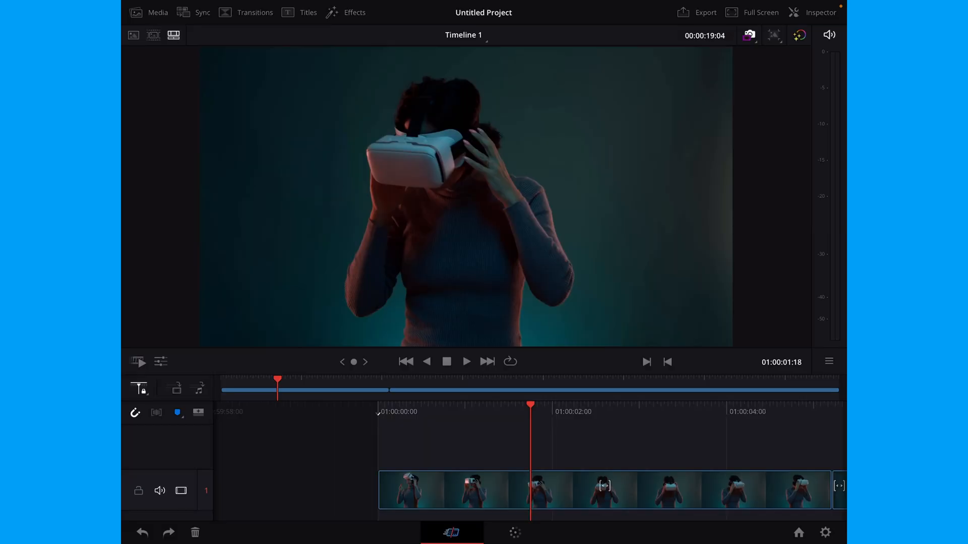
- Scroll the Video effects library down to the MotionVFX mMatrix entries
click(354, 12)
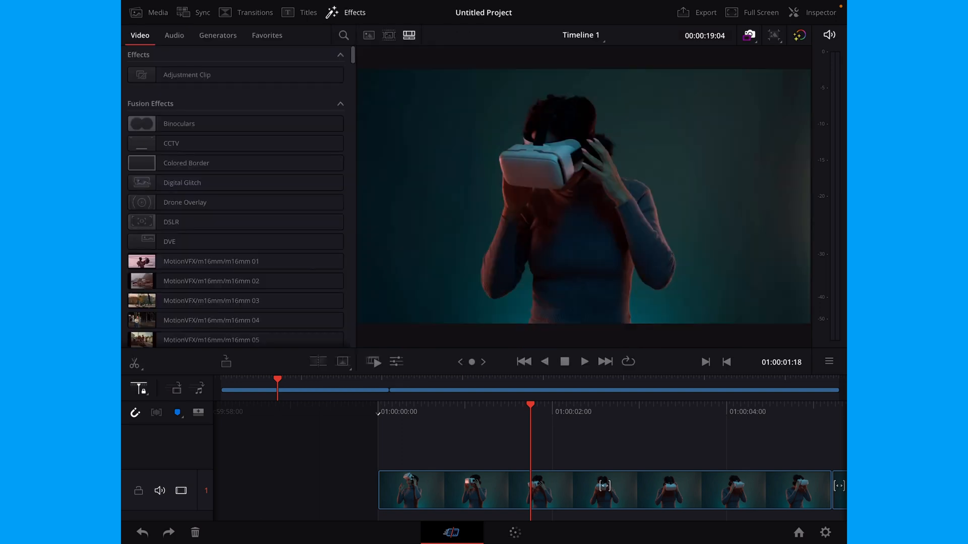
scroll(down, 3)
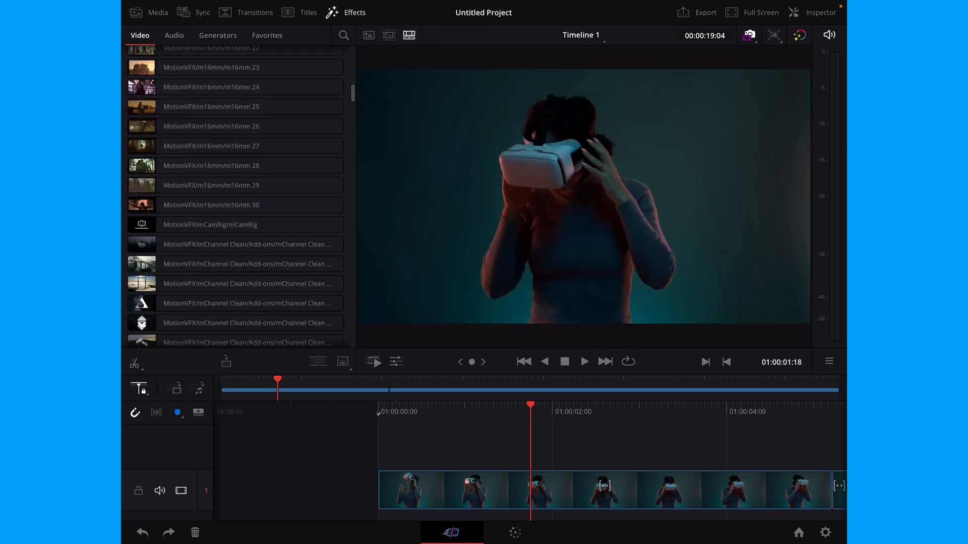
scroll(down, 3)
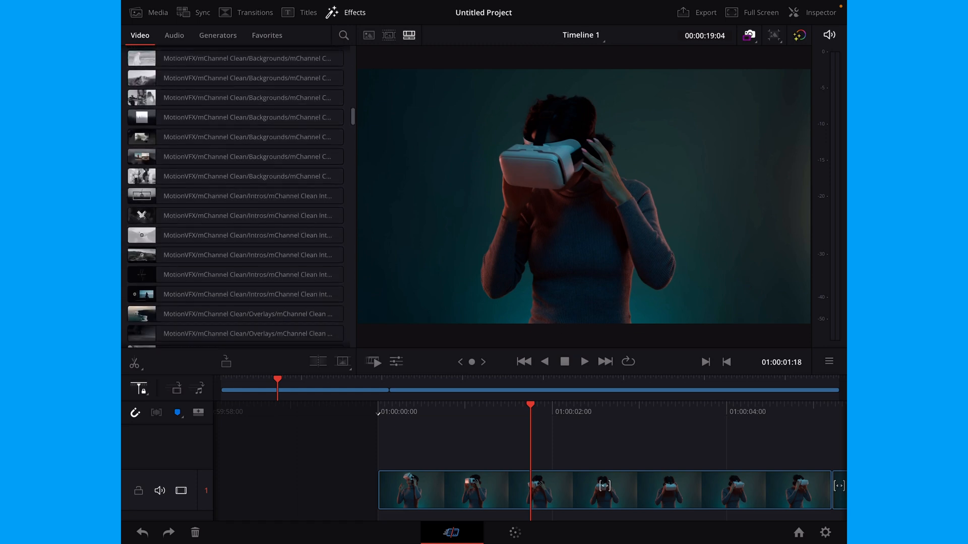
scroll(down, 3)
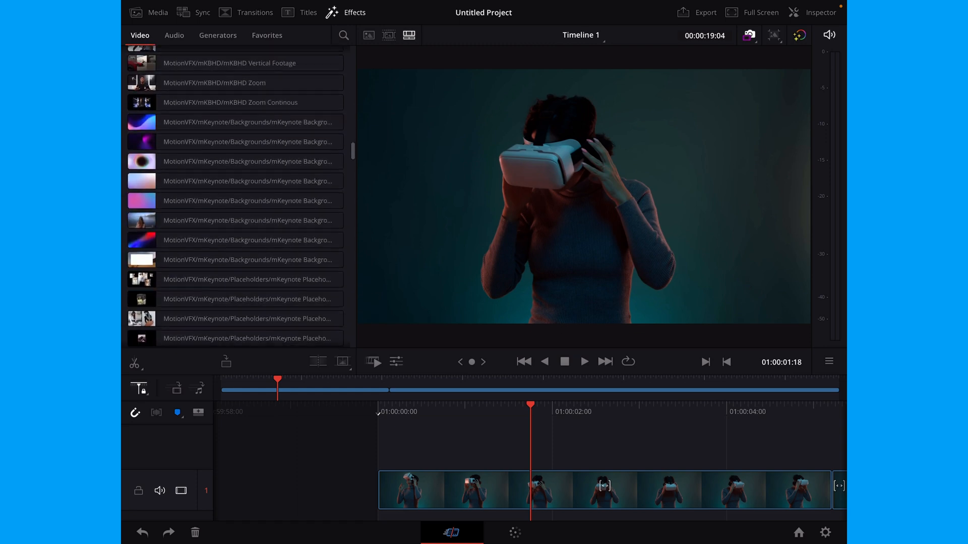
scroll(down, 3)
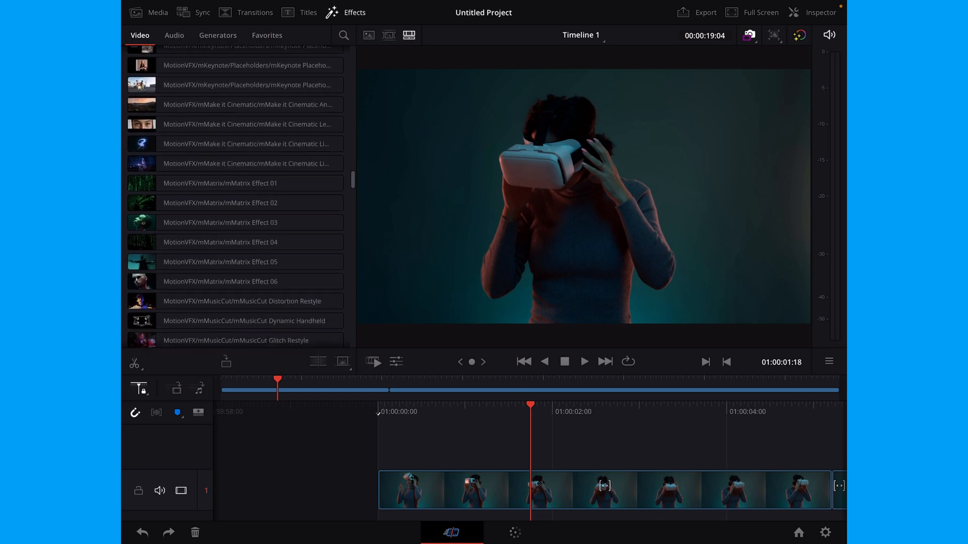
scroll(down, 3)
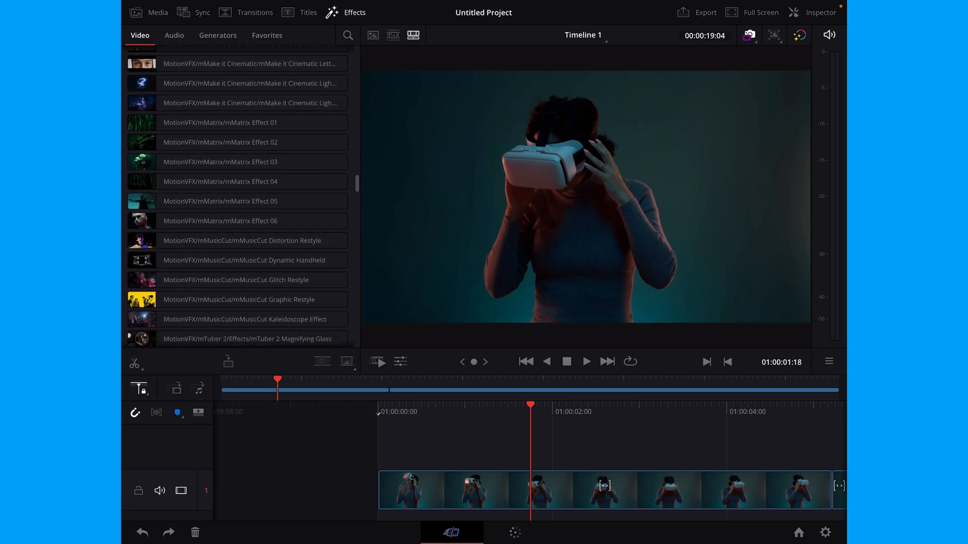
- Drop an mMatrix effect onto the VR headset clip on the timeline
click(220, 122)
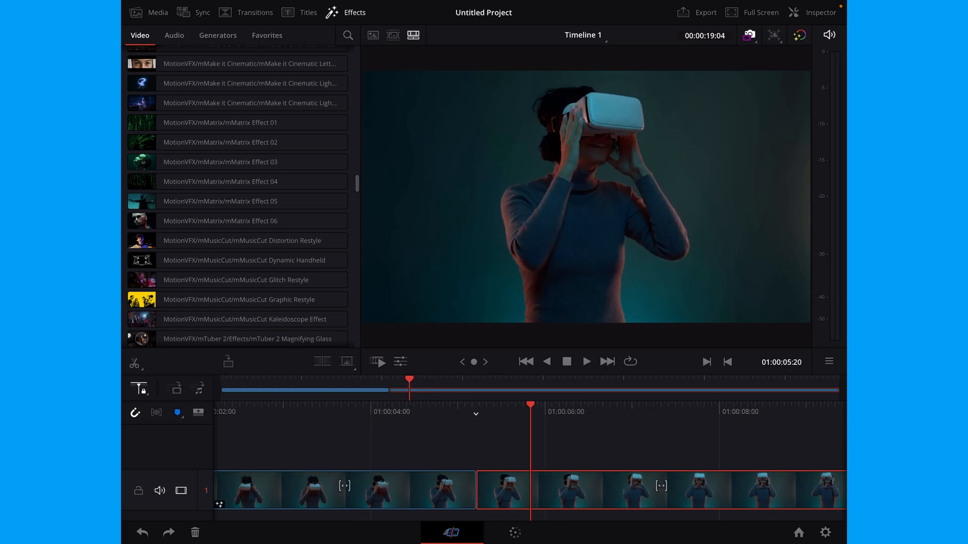
click(308, 12)
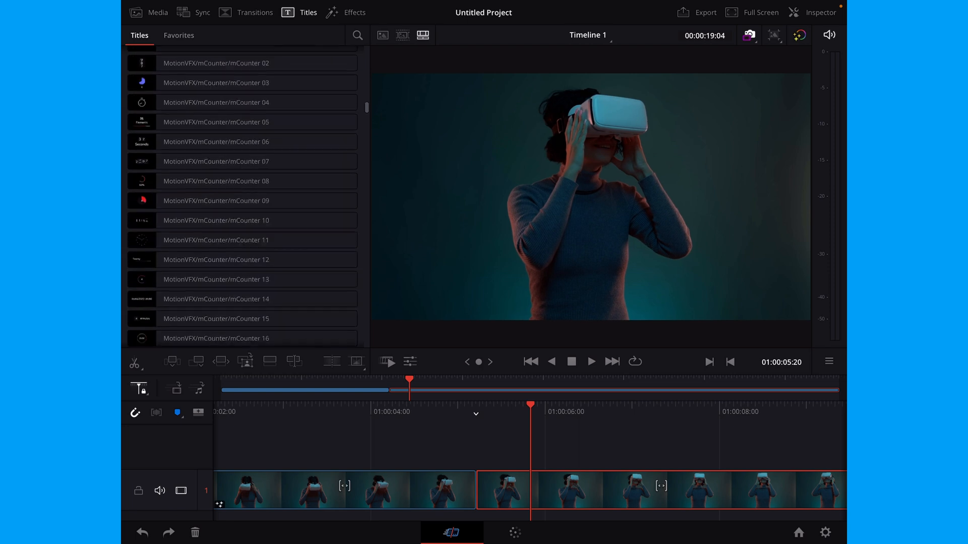
- Scroll the Titles list past mKeynote and mLogo Channel to mMake it Cinematic
scroll(down, 3)
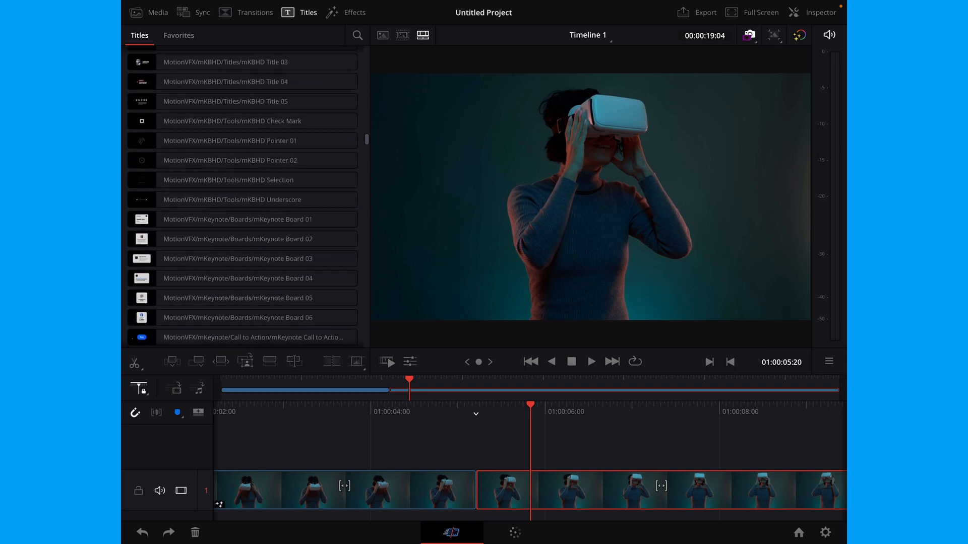
scroll(down, 3)
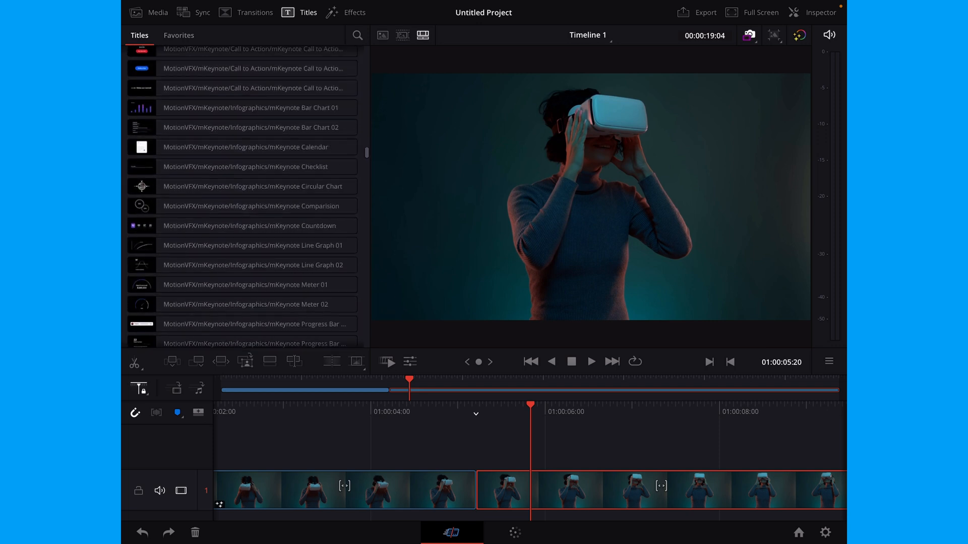
scroll(down, 3)
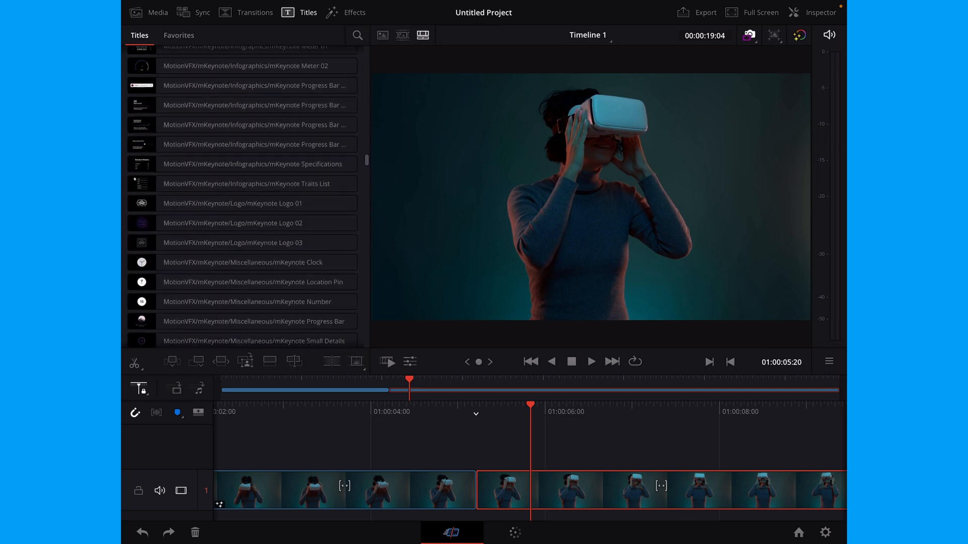
scroll(down, 3)
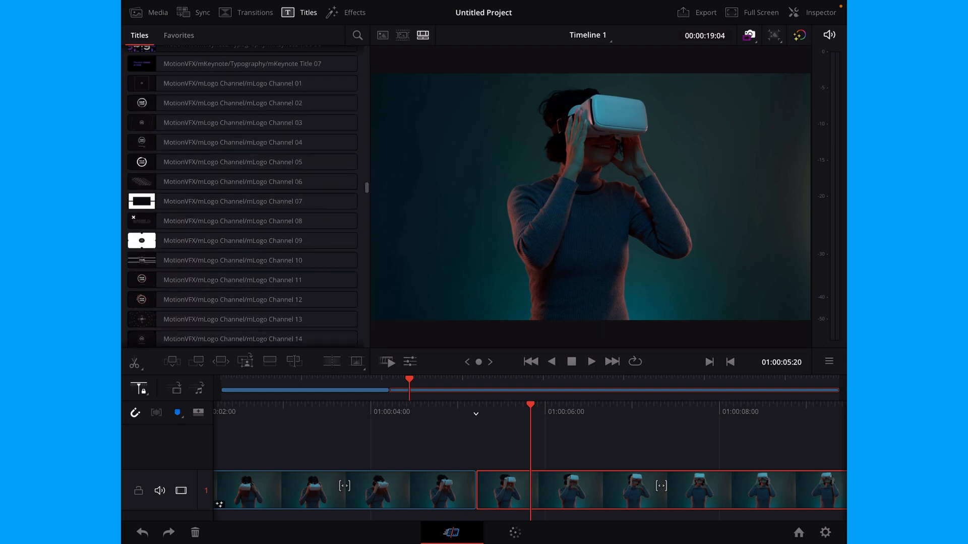
scroll(down, 3)
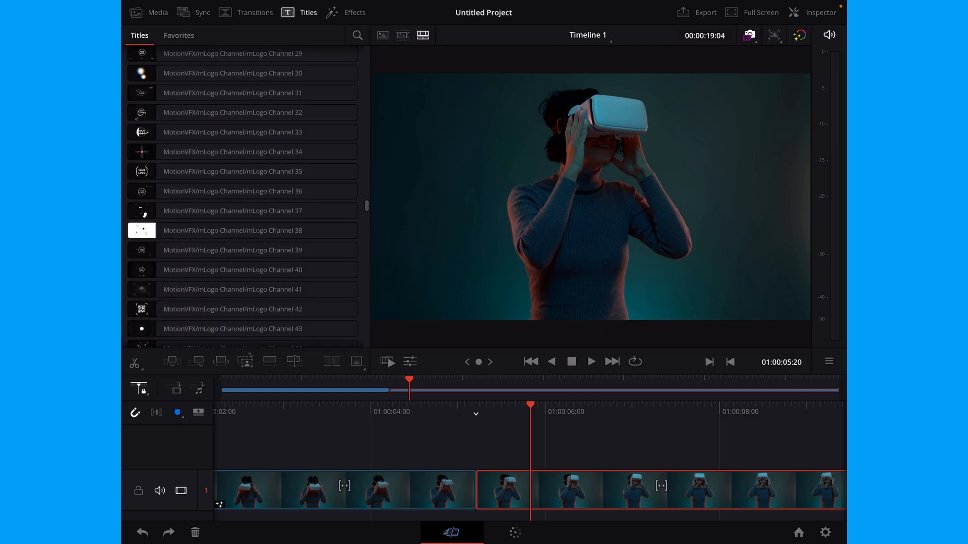
scroll(down, 3)
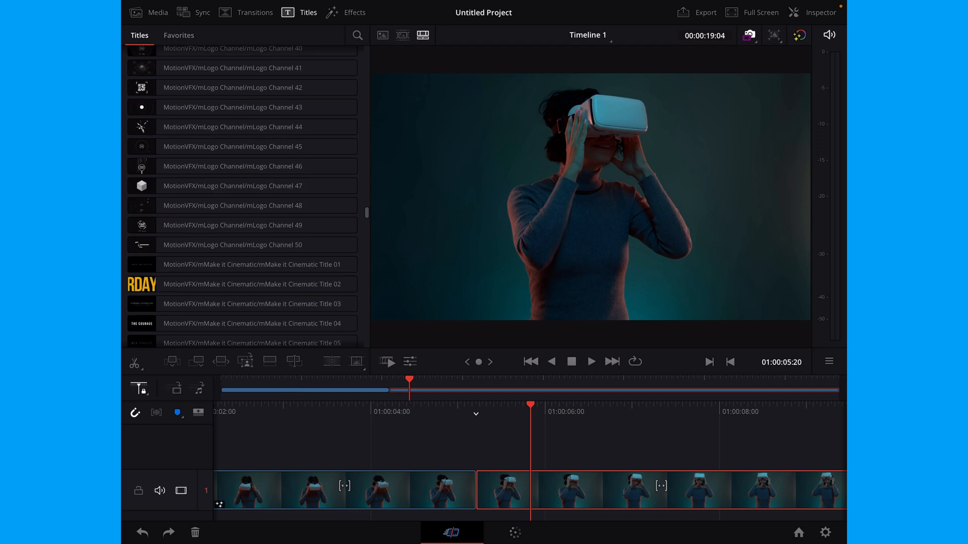
mouse_move(246, 324)
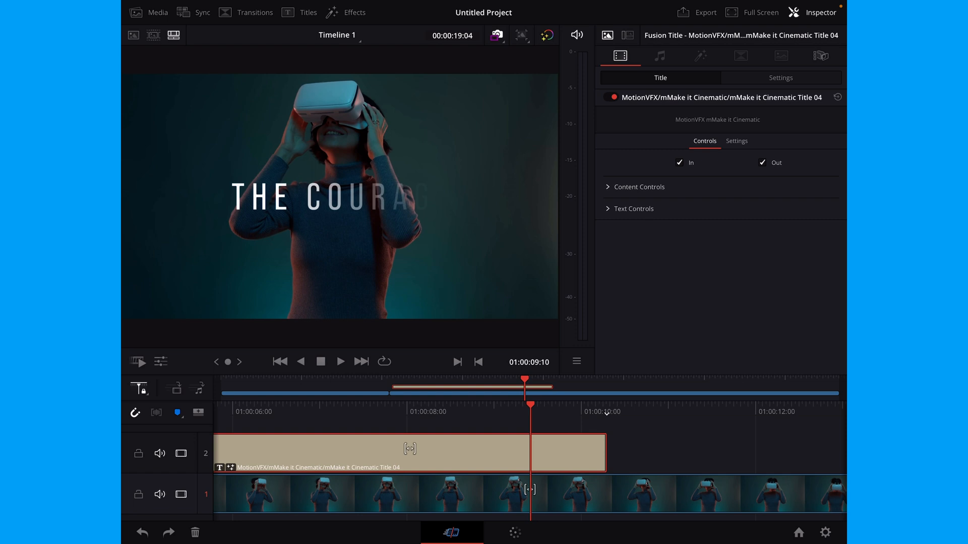
- Enter 0.5 as the title's Content Position Y under Content Controls
click(639, 187)
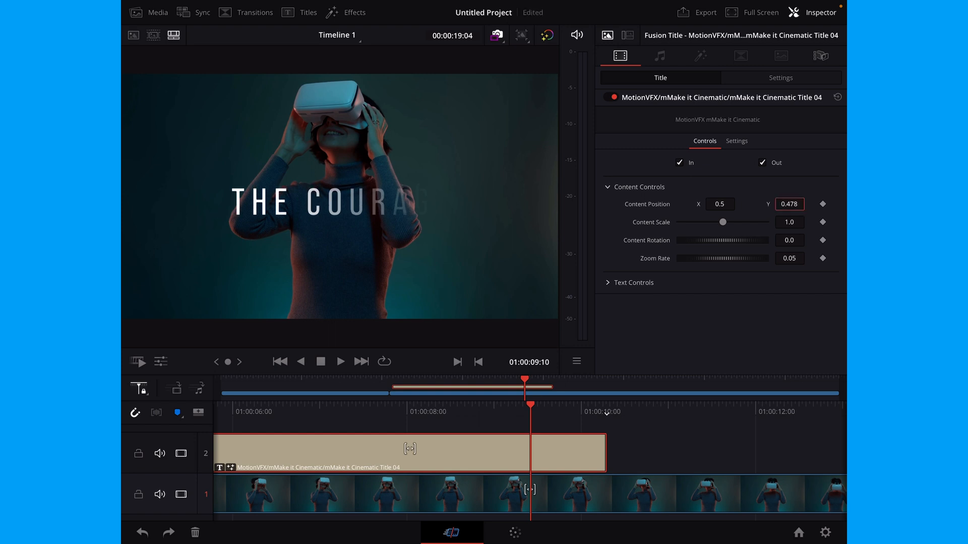
text(0.5)
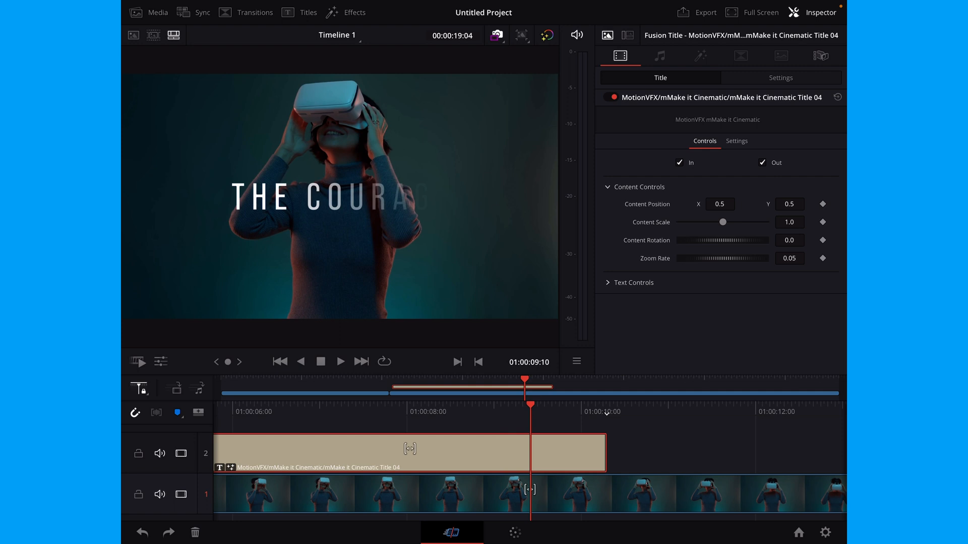
click(629, 283)
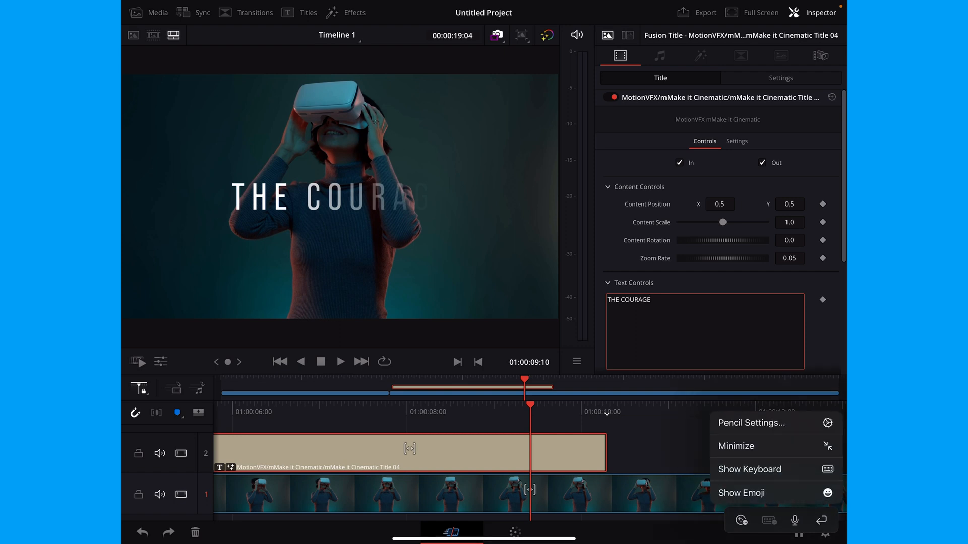
- Replace the title text THE COURAGE with THE VR and play the preview
click(750, 470)
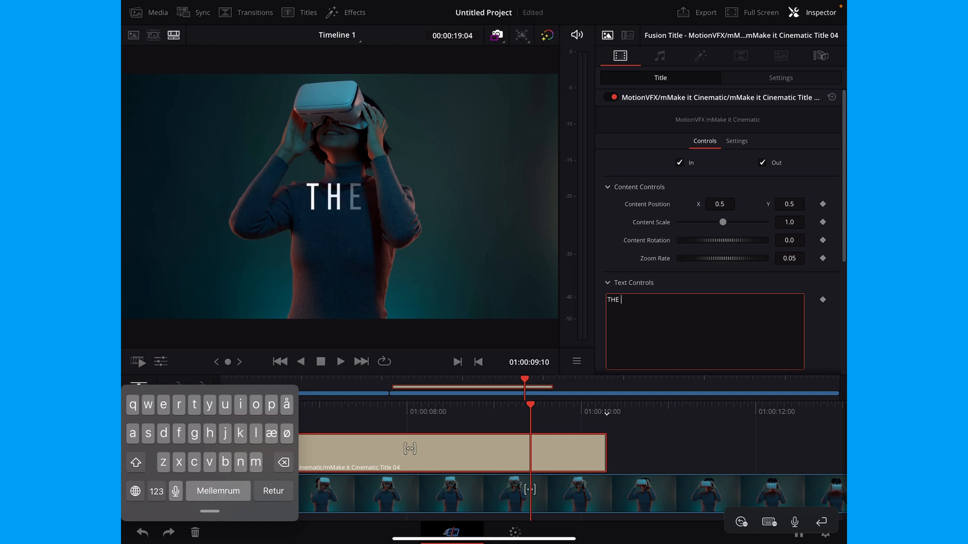
text(V)
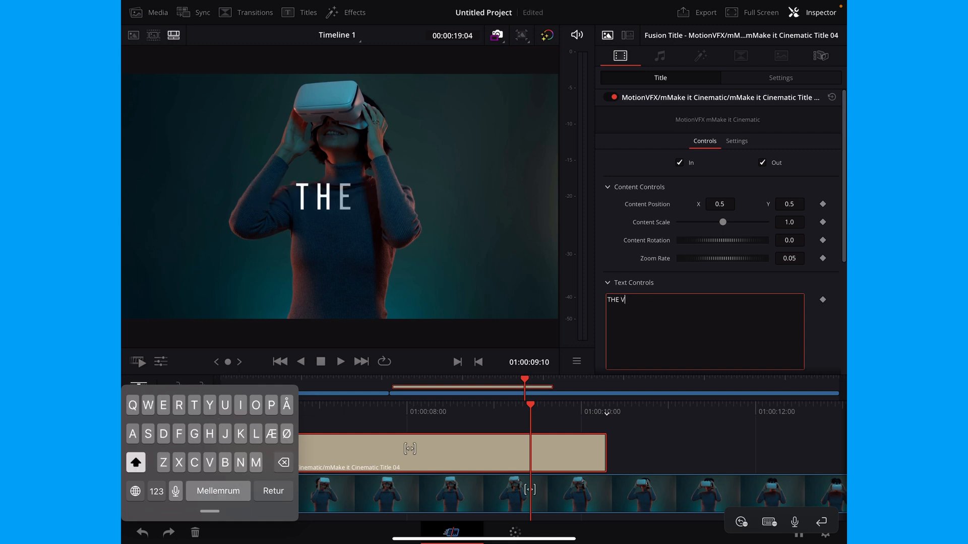
text(R)
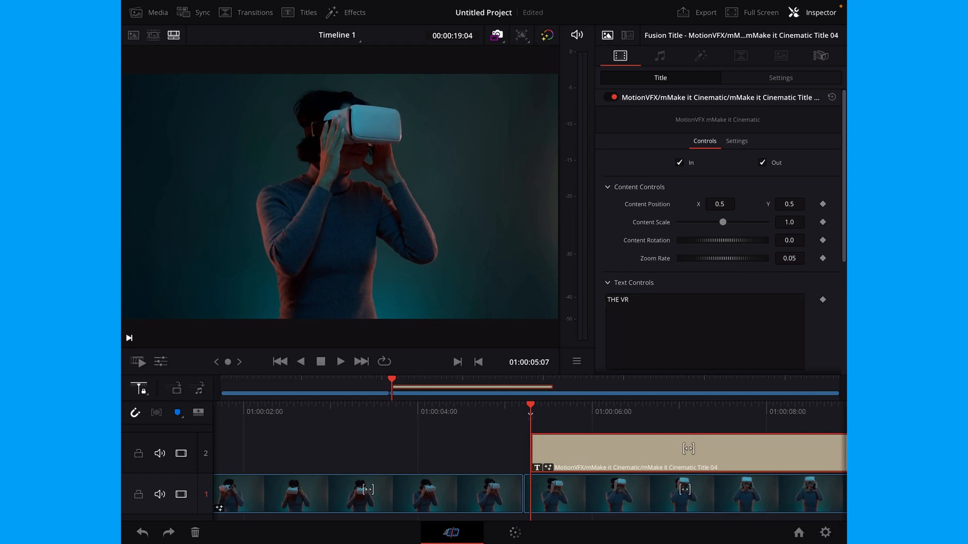
click(340, 362)
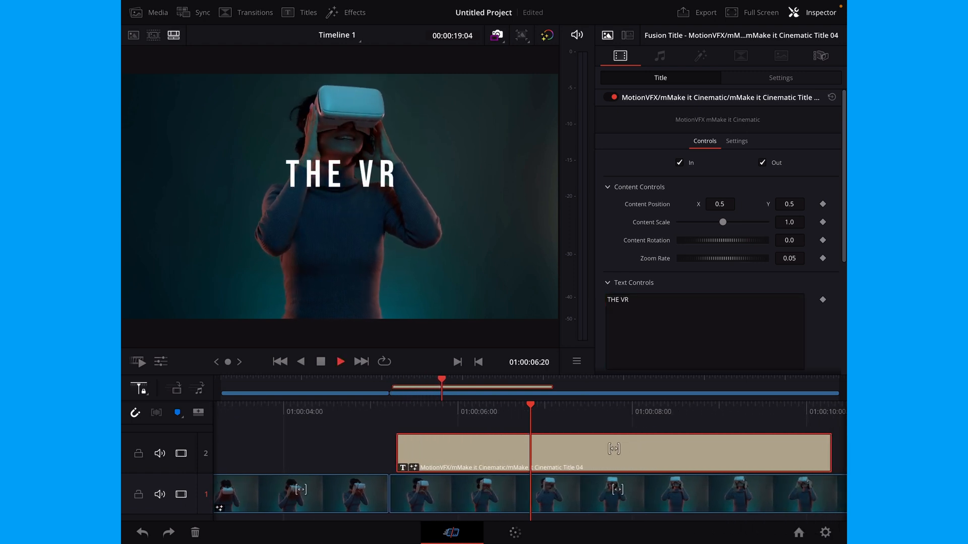